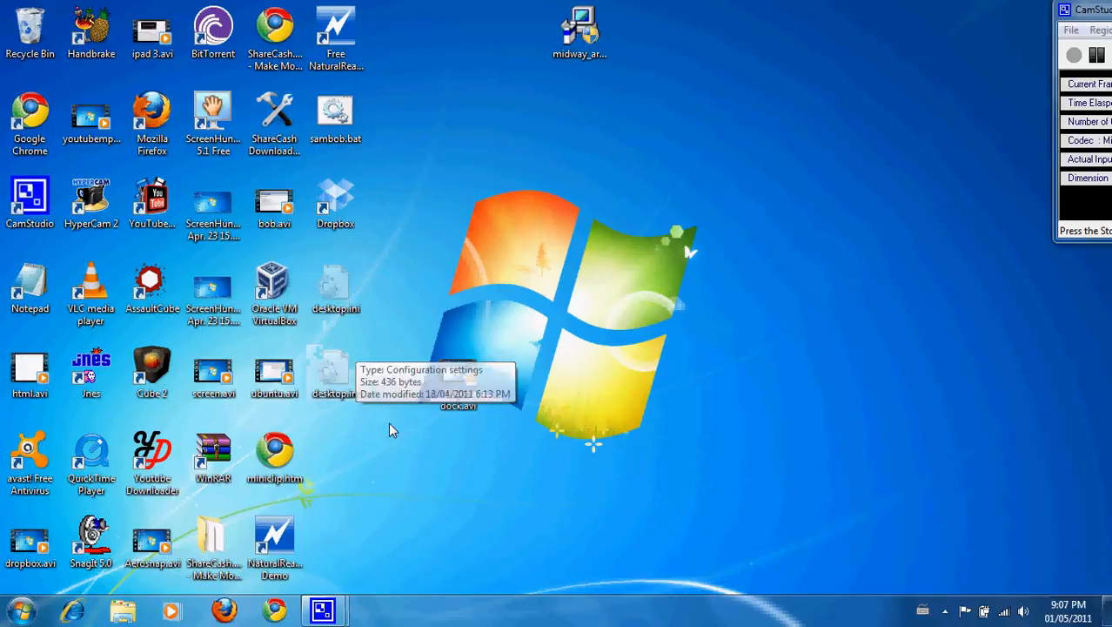
pyautogui.moveTo(411, 471)
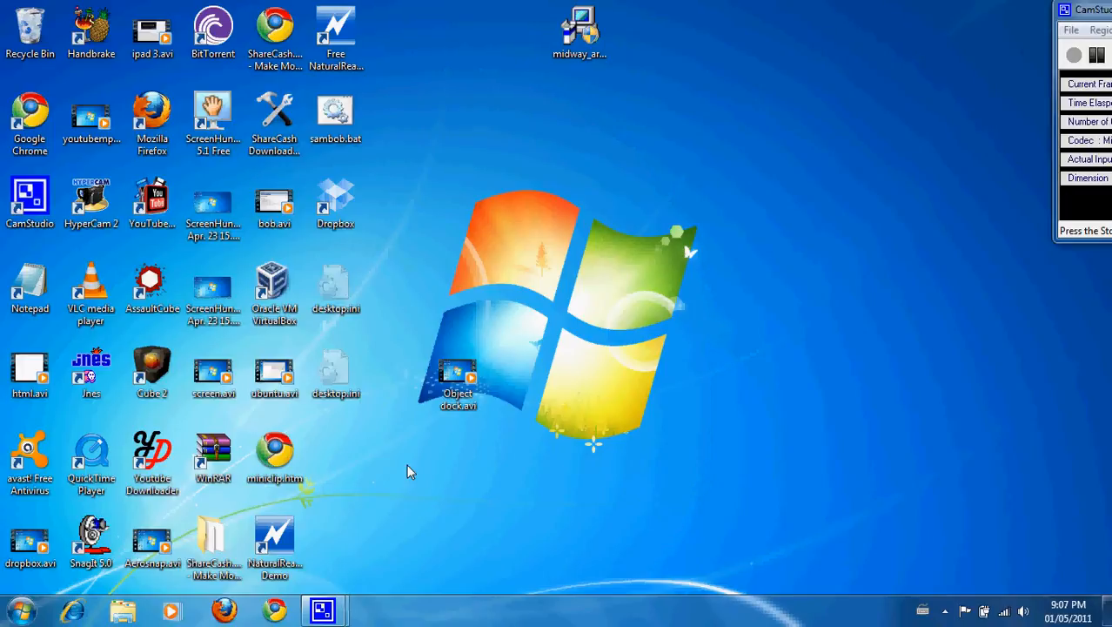
# - Reach Folder Options' hidden files and folders settings via Appearance and Personalization
pyautogui.click(17, 609)
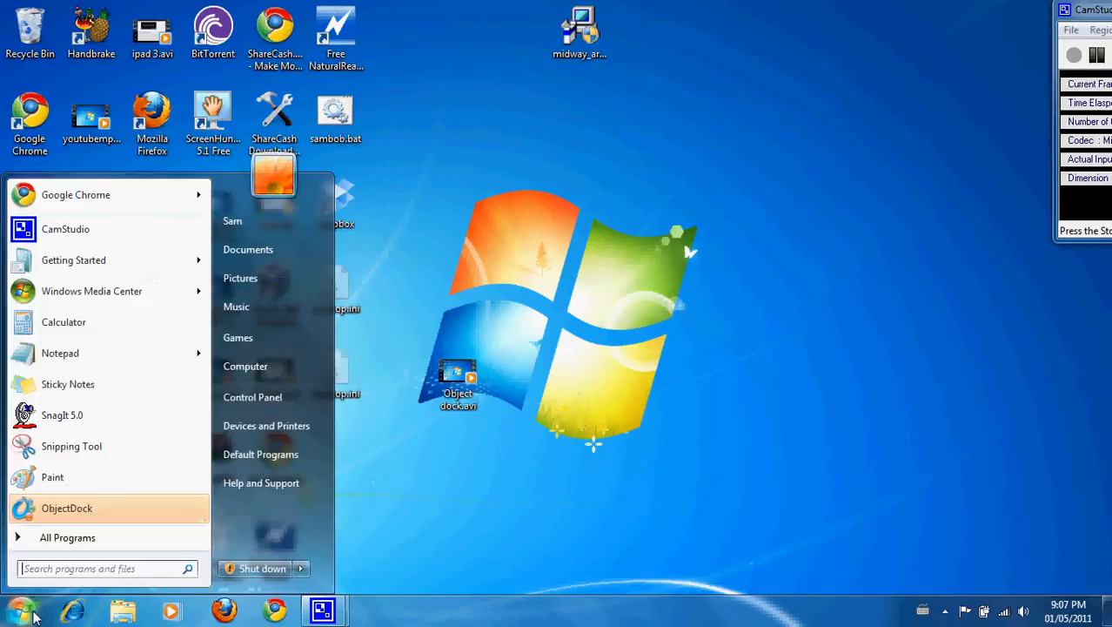
pyautogui.moveTo(52, 477)
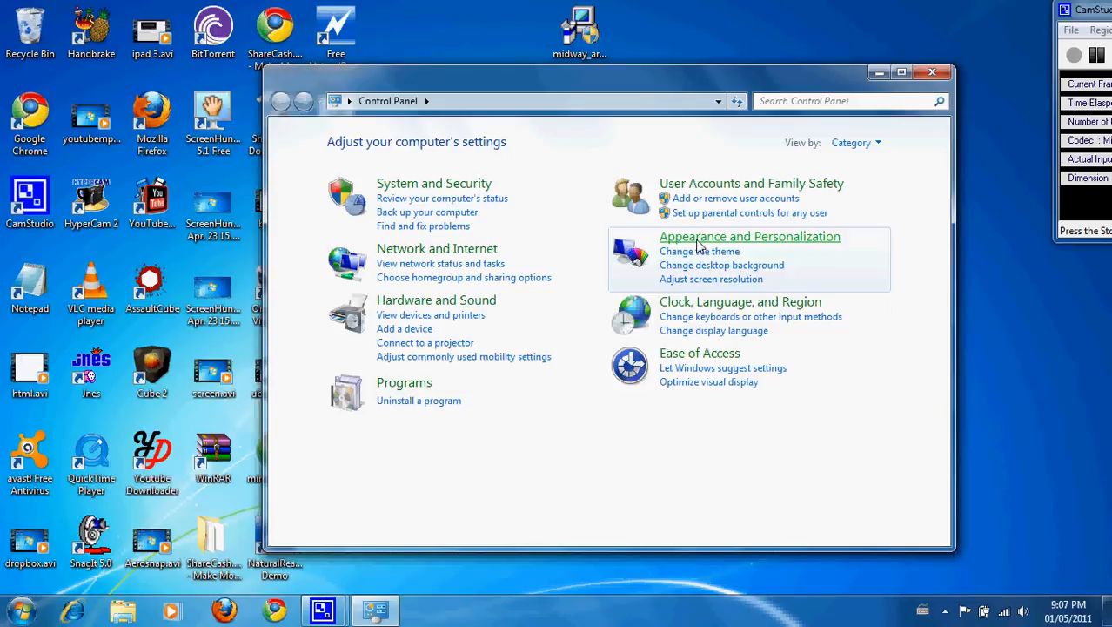
pyautogui.click(749, 237)
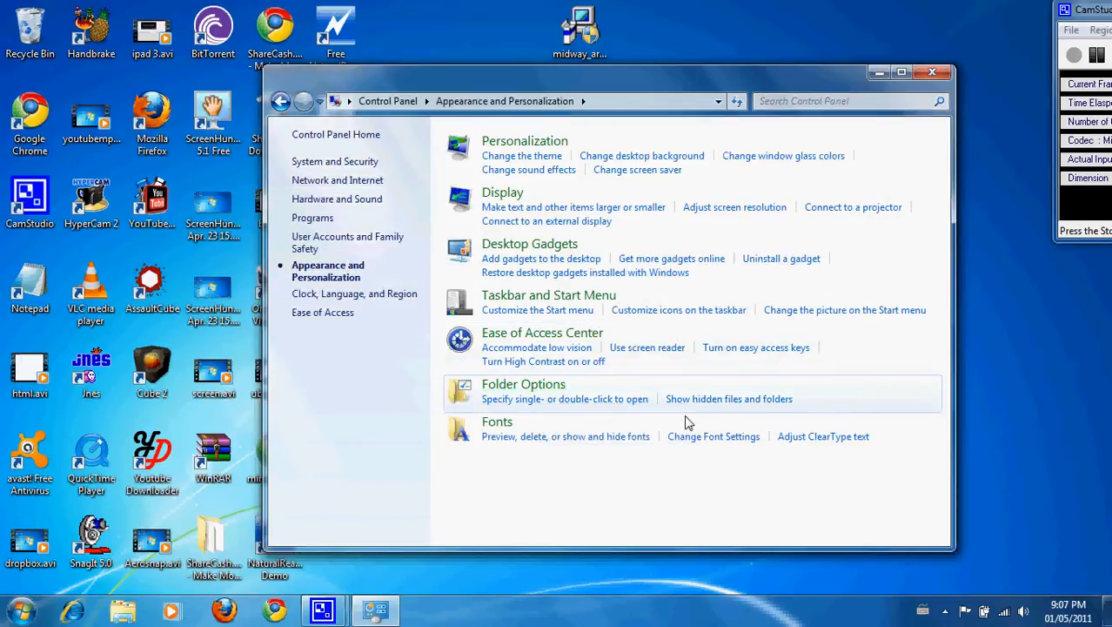
pyautogui.click(729, 399)
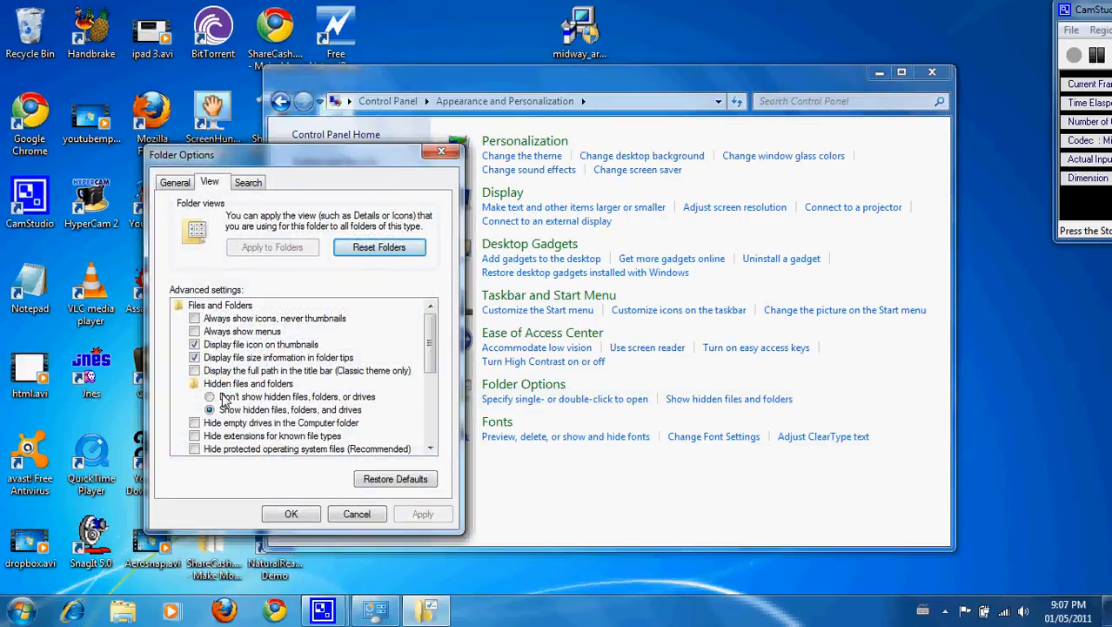
# - Select 'Show hidden files, folders, and drives' in the View list
pyautogui.click(208, 397)
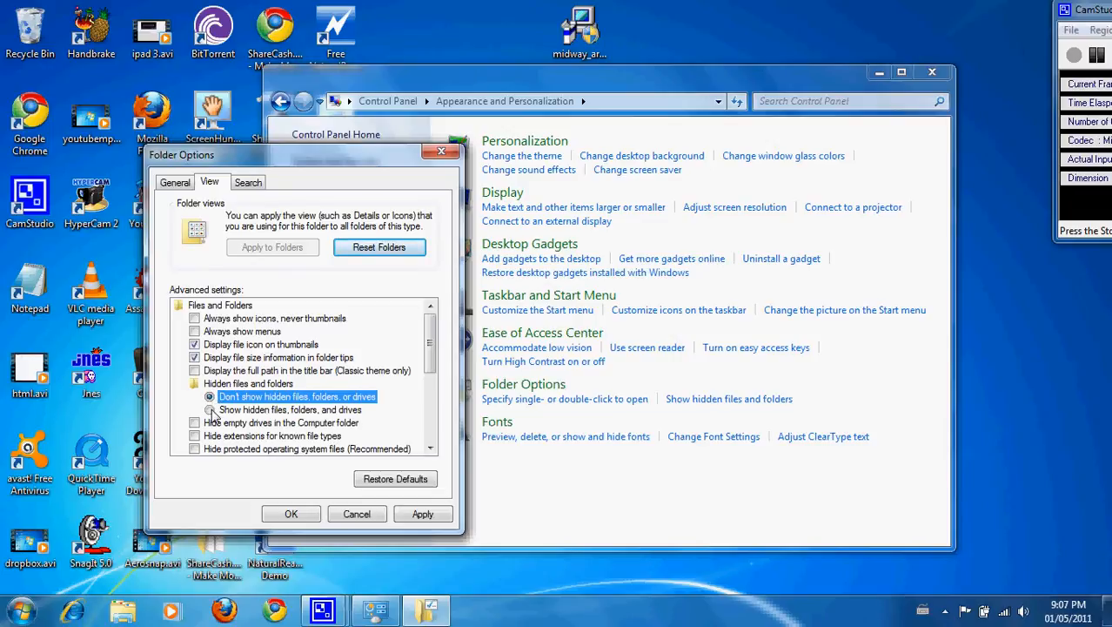
pyautogui.click(209, 409)
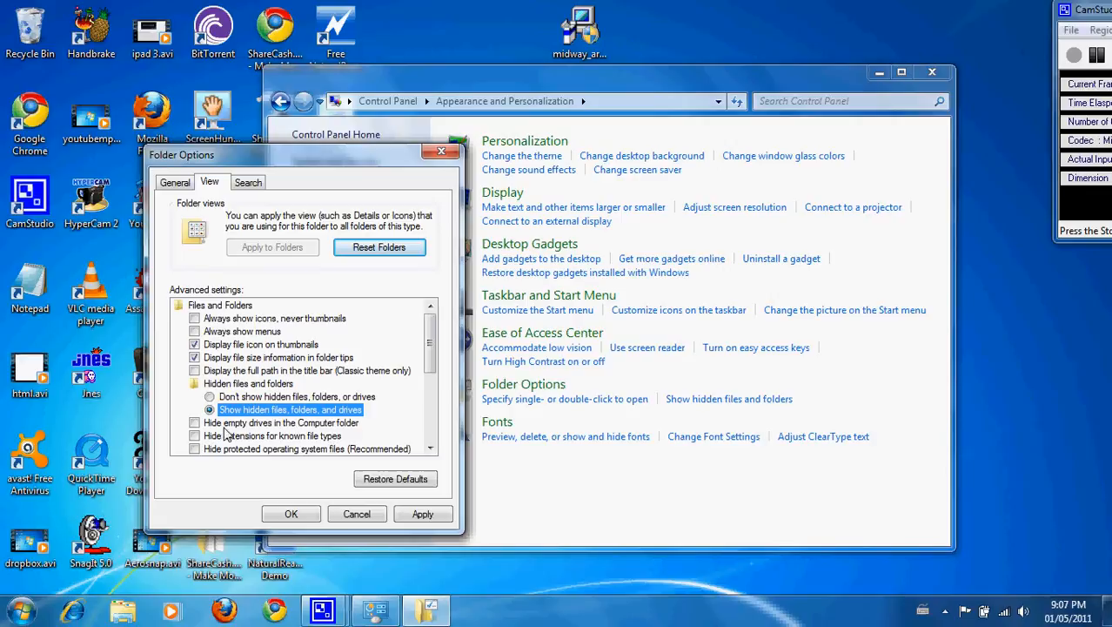
pyautogui.moveTo(254, 449)
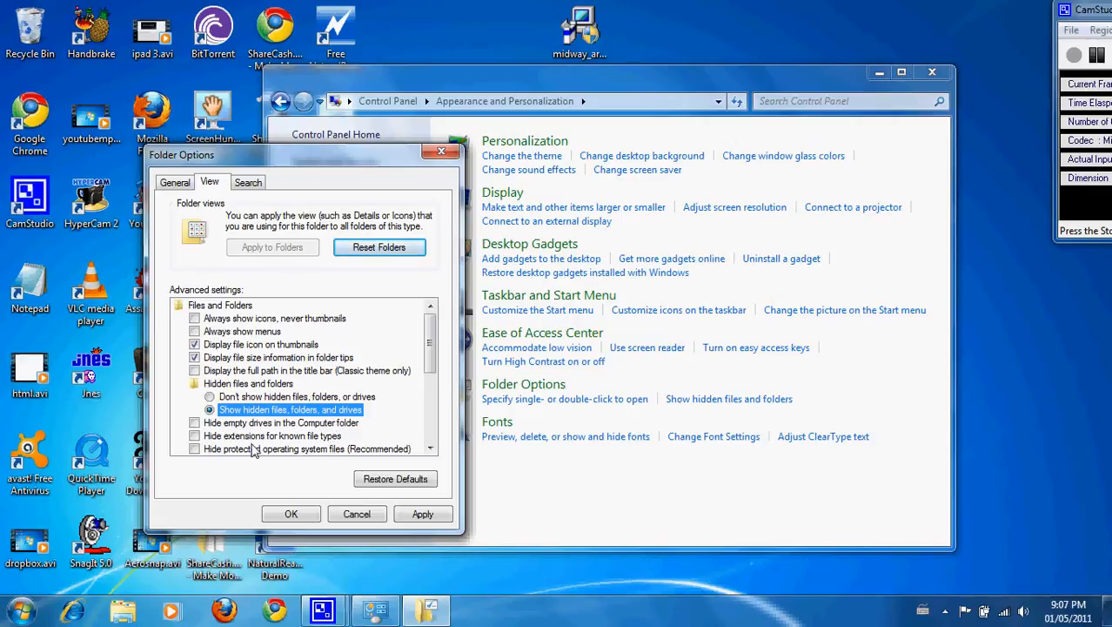
pyautogui.moveTo(299, 402)
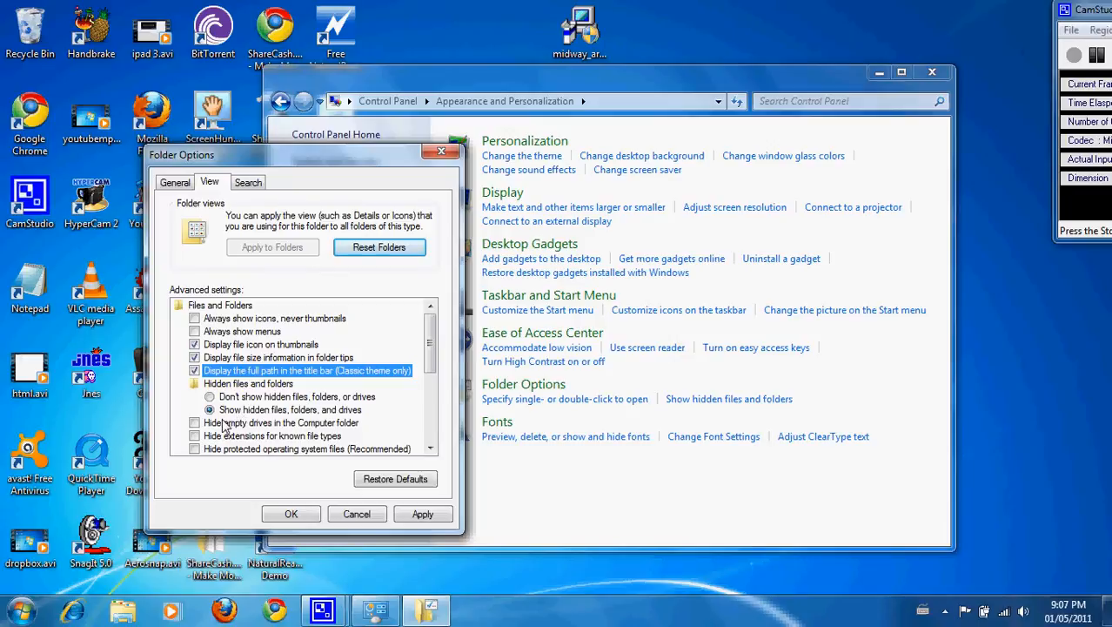
pyautogui.moveTo(262, 435)
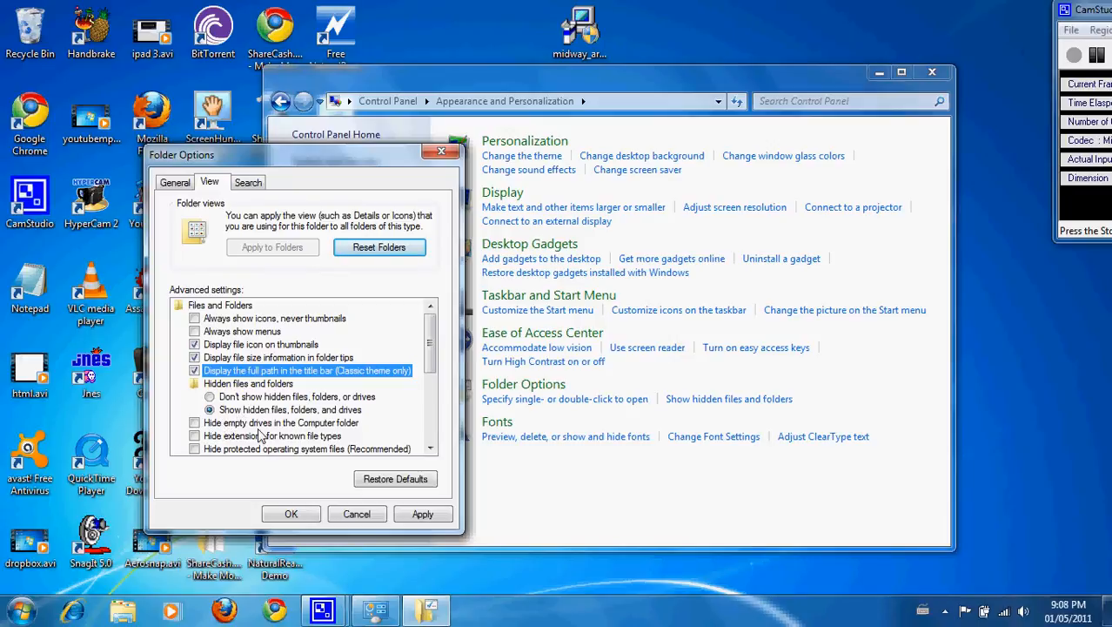
pyautogui.scroll(-3)
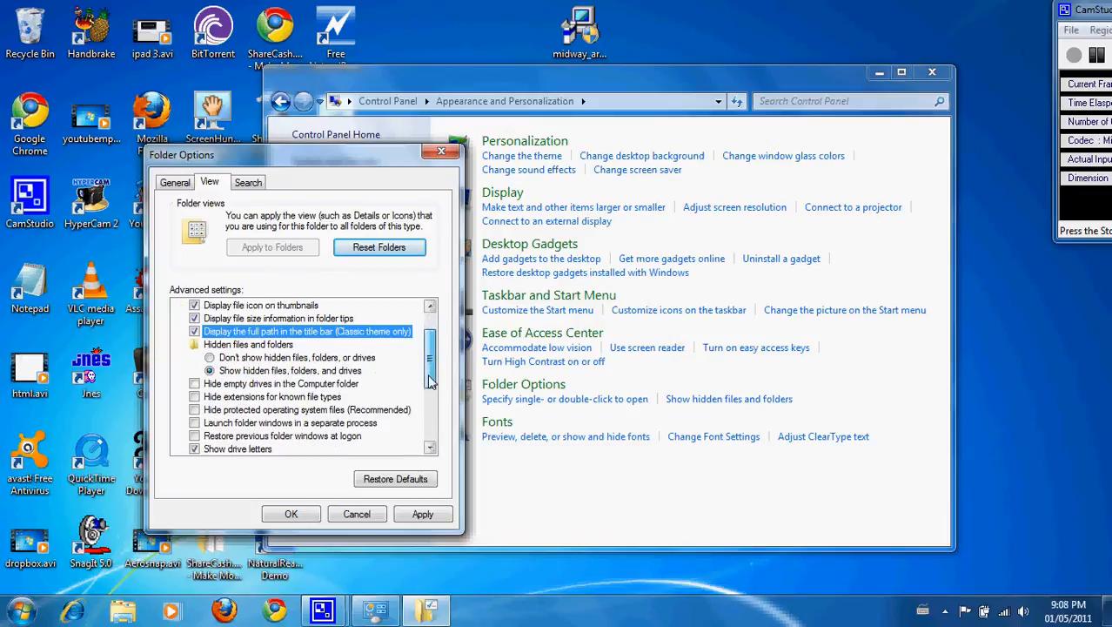
pyautogui.scroll(-3)
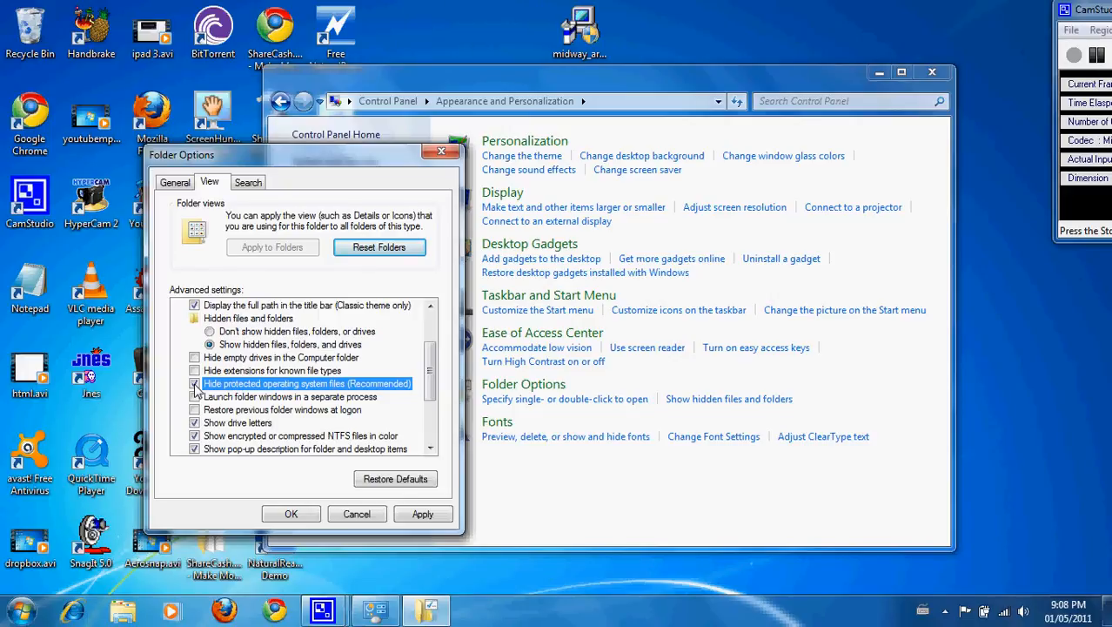
# - Untick 'Hide protected operating system files', accept the warning, and confirm with OK
pyautogui.click(195, 384)
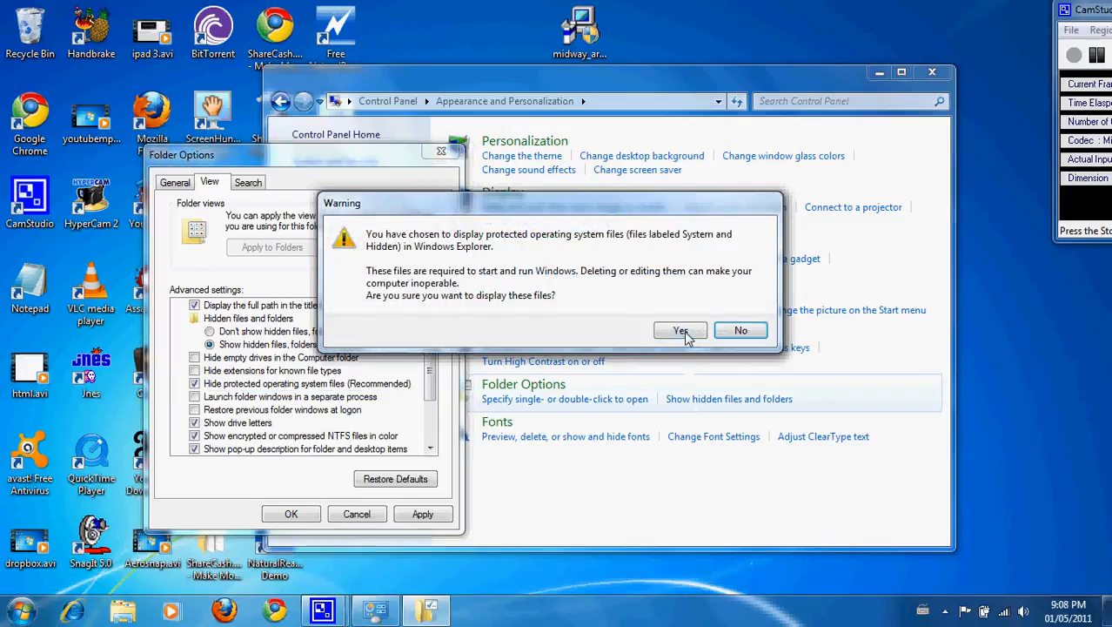
pyautogui.click(681, 330)
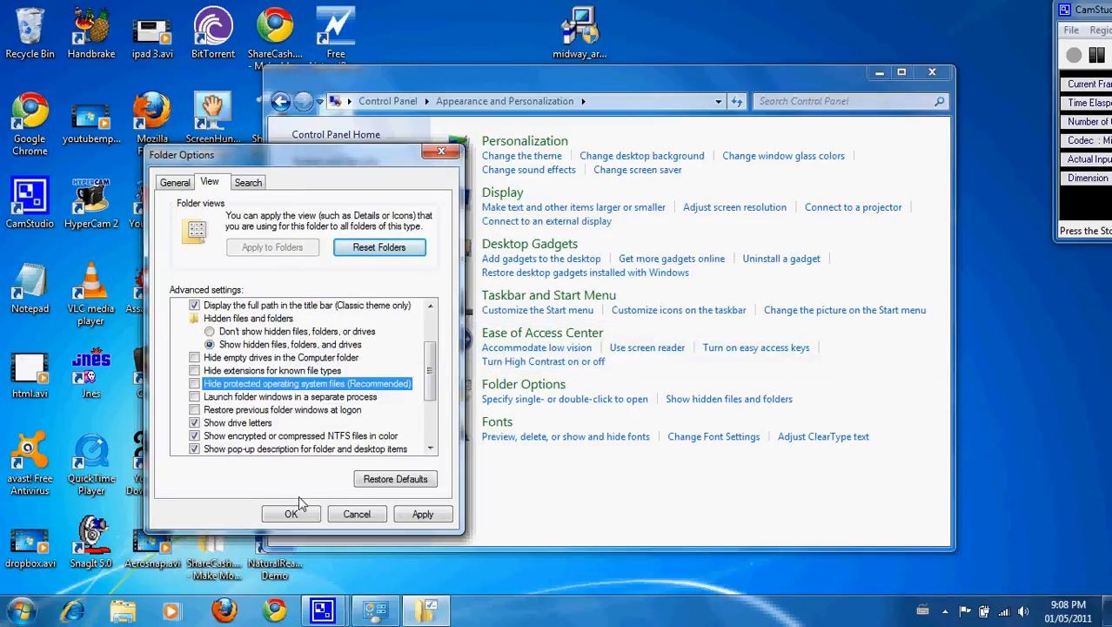
pyautogui.click(291, 514)
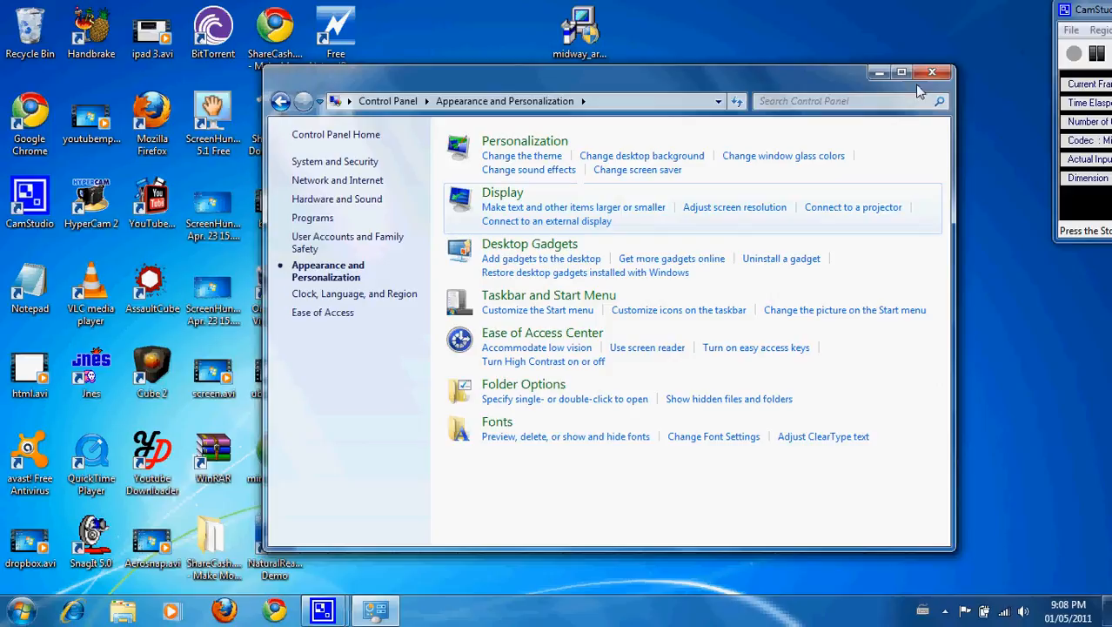
pyautogui.click(933, 73)
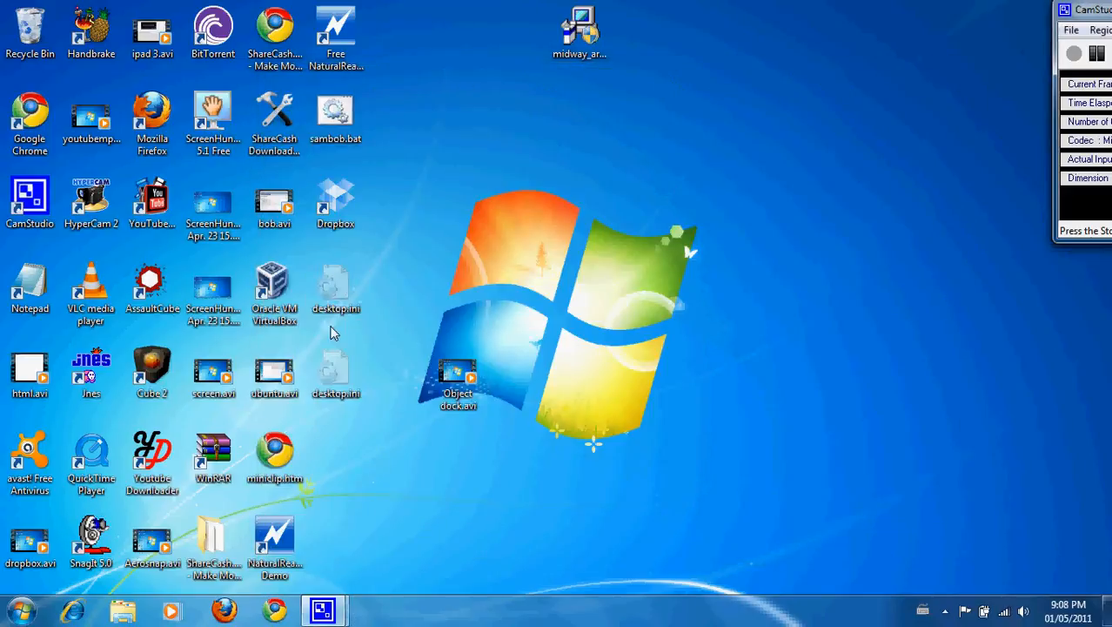
# - Browse Computer into Local Disk (C:) to see the dimmed hidden folders
pyautogui.click(18, 610)
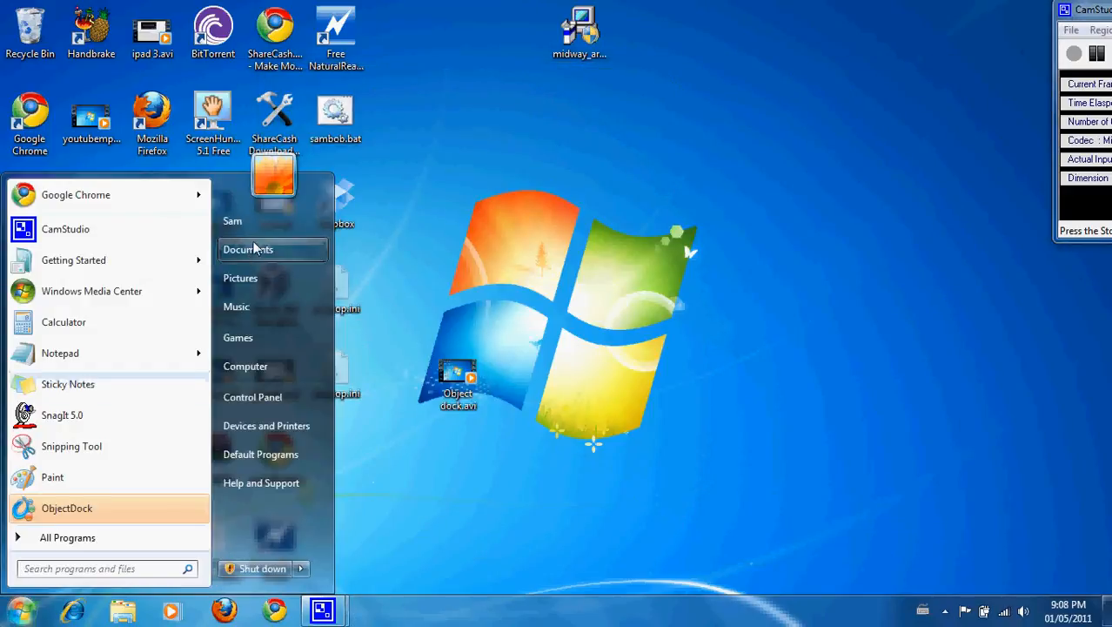
pyautogui.click(246, 366)
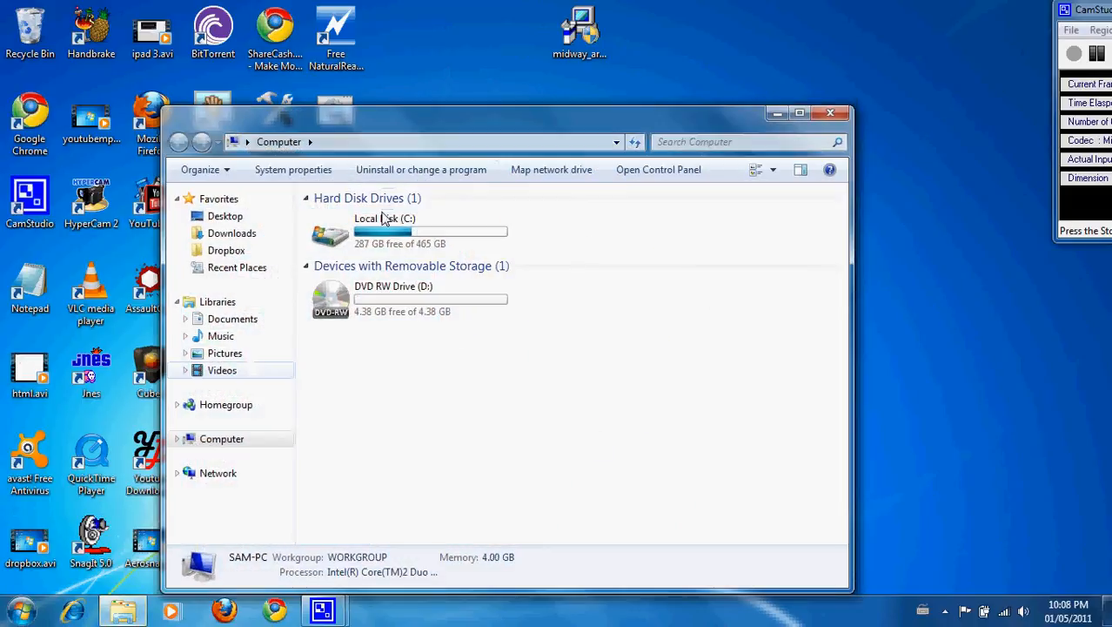
pyautogui.doubleClick(383, 230)
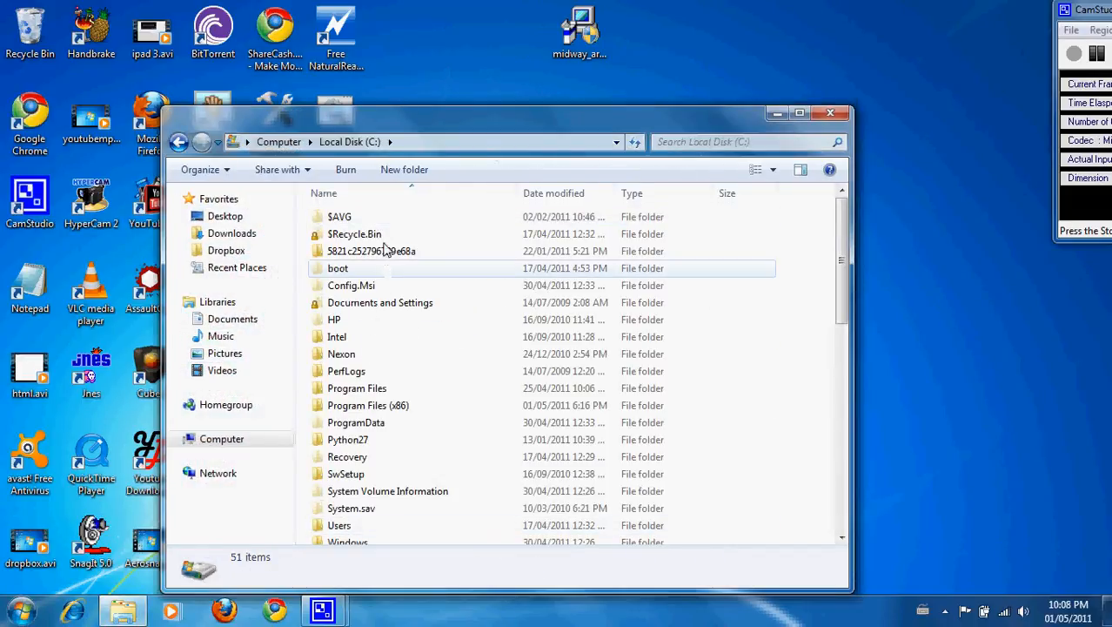
pyautogui.moveTo(392, 235)
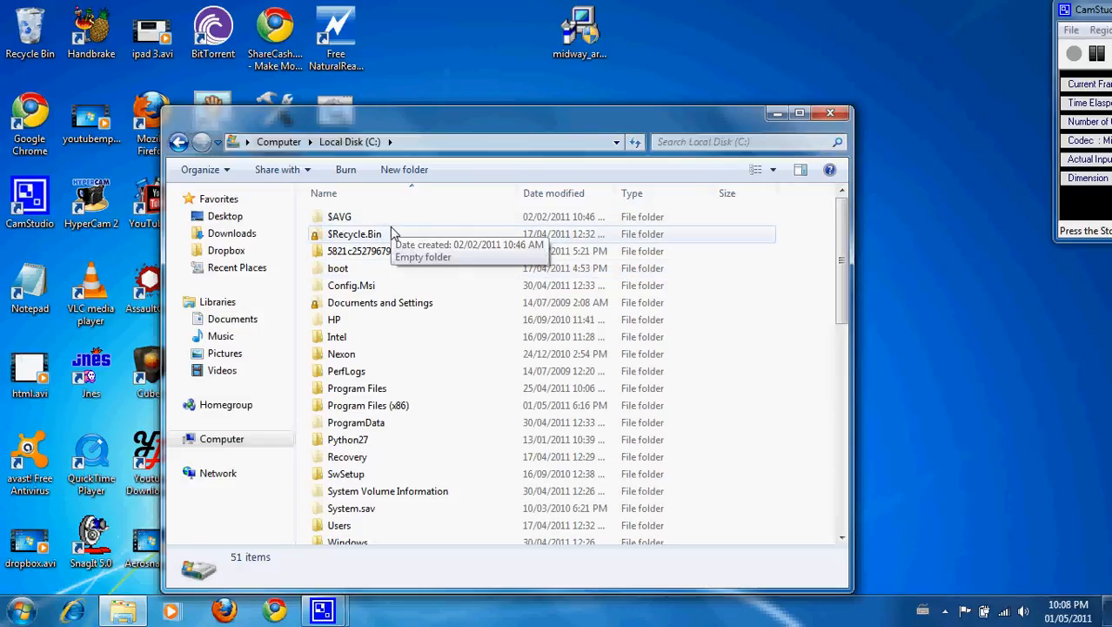
pyautogui.moveTo(395, 286)
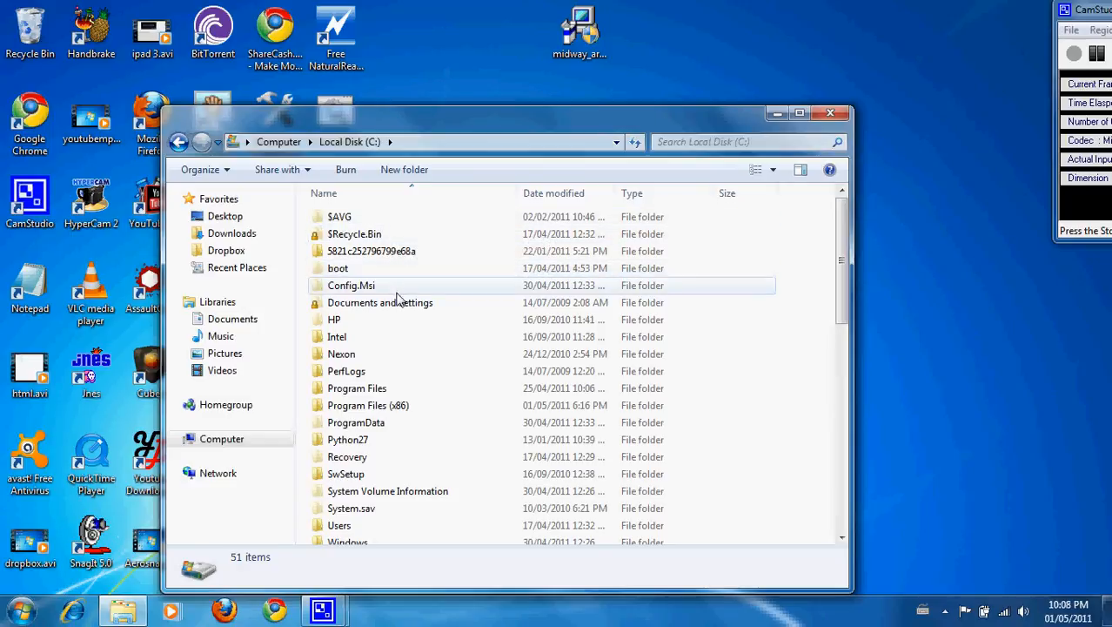